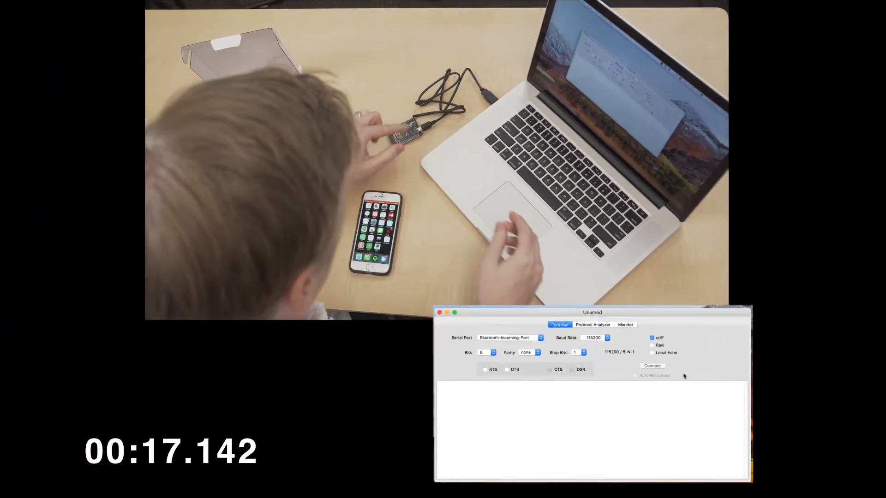
Step: Connect the terminal to the SLAB_USBtoUART port at 115200 baud, 8-N-1
{"action": "left_click", "coordinate": [509, 337]}
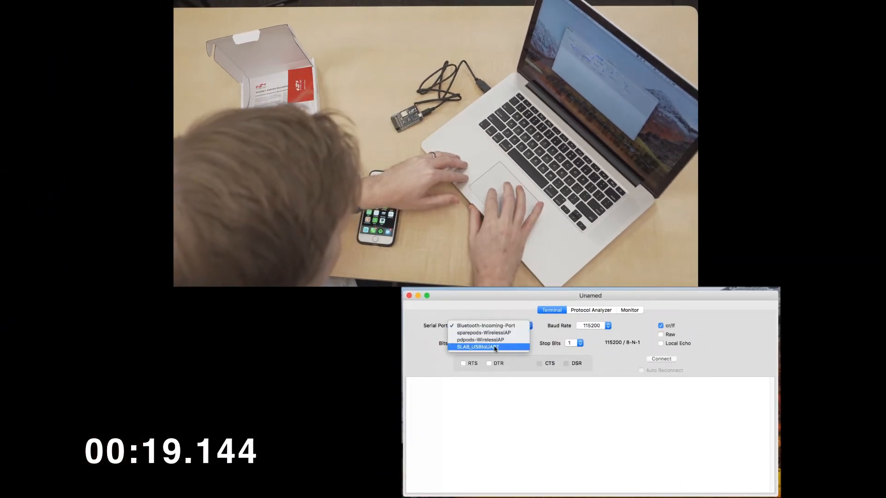
{"action": "left_click", "coordinate": [477, 348]}
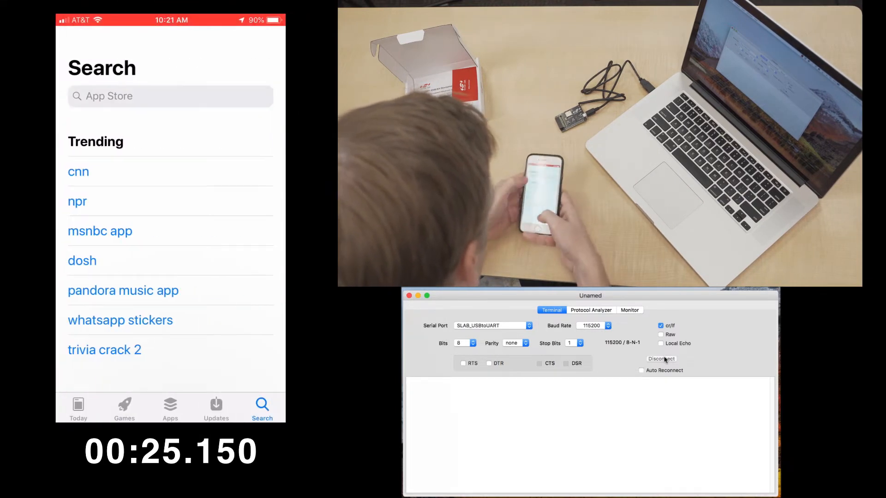
Step: Find BGXCommander in the App Store, download it and launch it
{"action": "type", "text": "Bgx commander"}
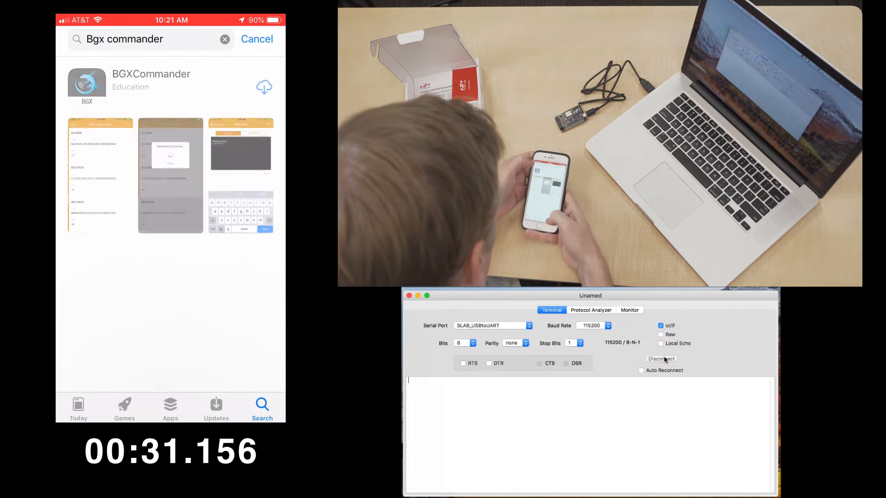
{"action": "left_click", "coordinate": [264, 86]}
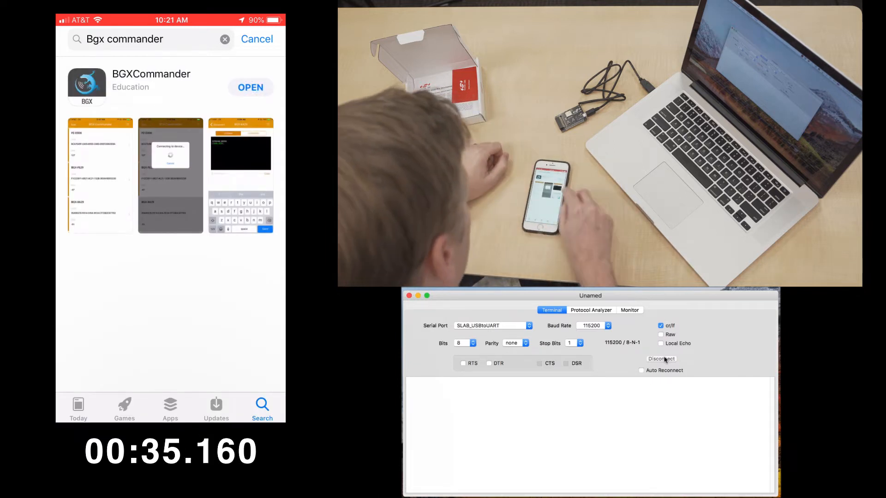
{"action": "left_click", "coordinate": [250, 87]}
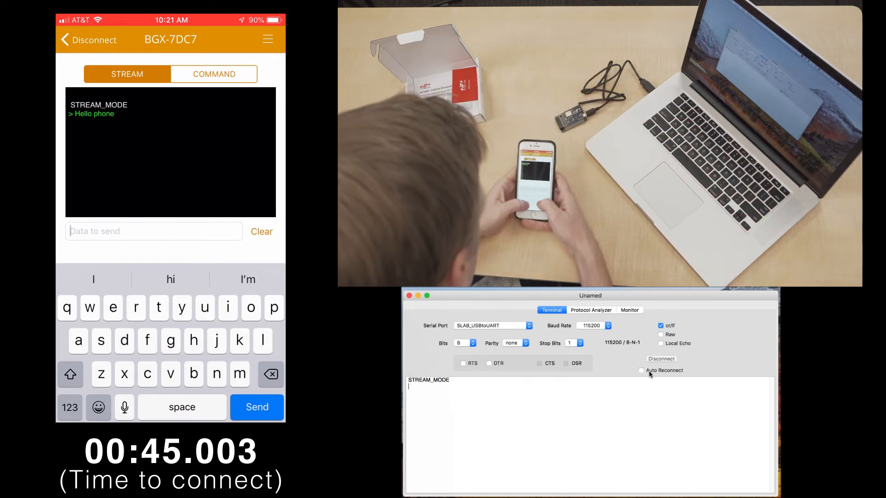
Step: Send 'hello' to BGX-7DC7 over the stream link so it shows in the Mac terminal
{"action": "type", "text": "hell"}
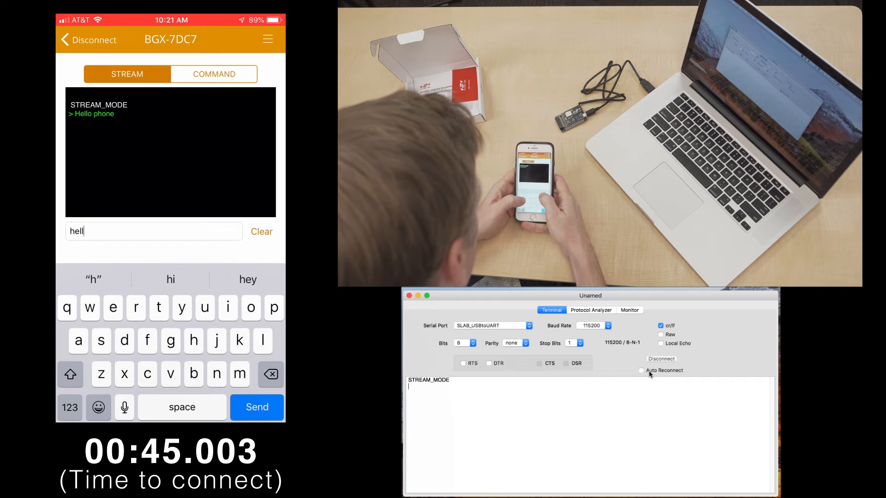
{"action": "left_click", "coordinate": [255, 407]}
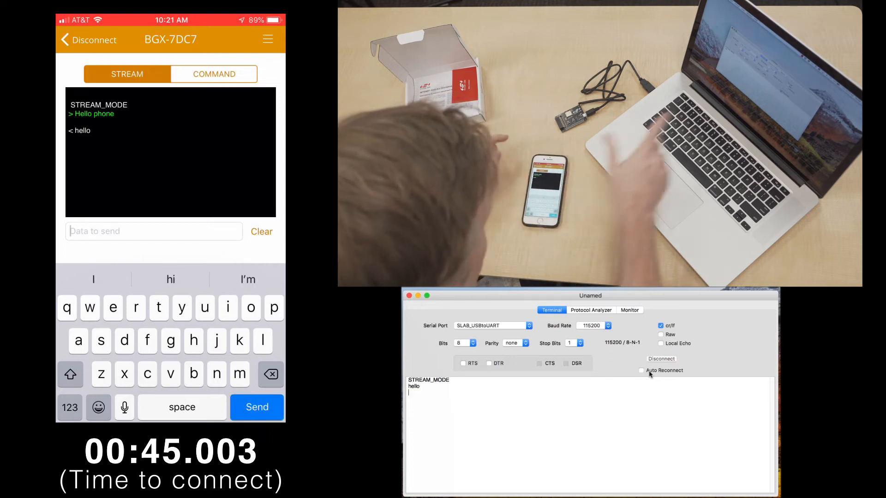